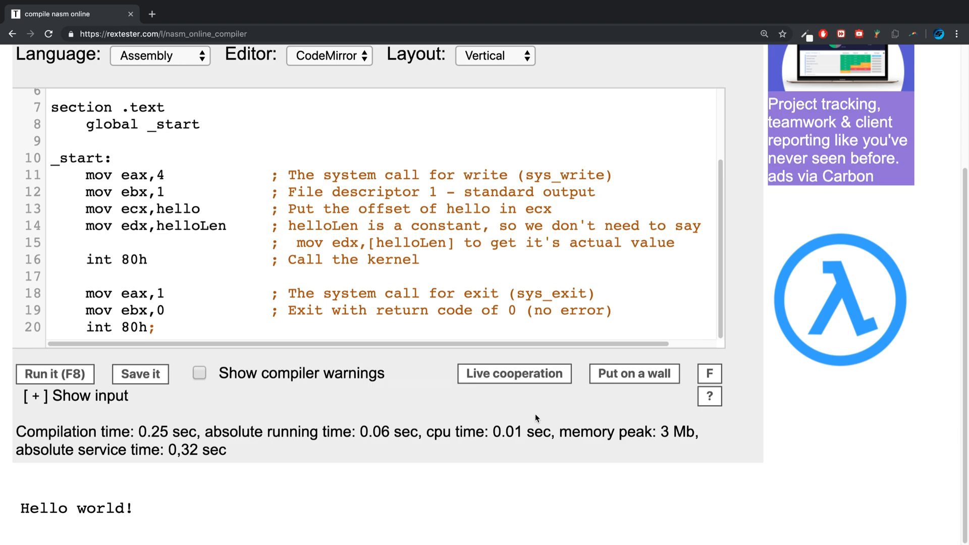
{"action": "mouse_move", "coordinate": [269, 172]}
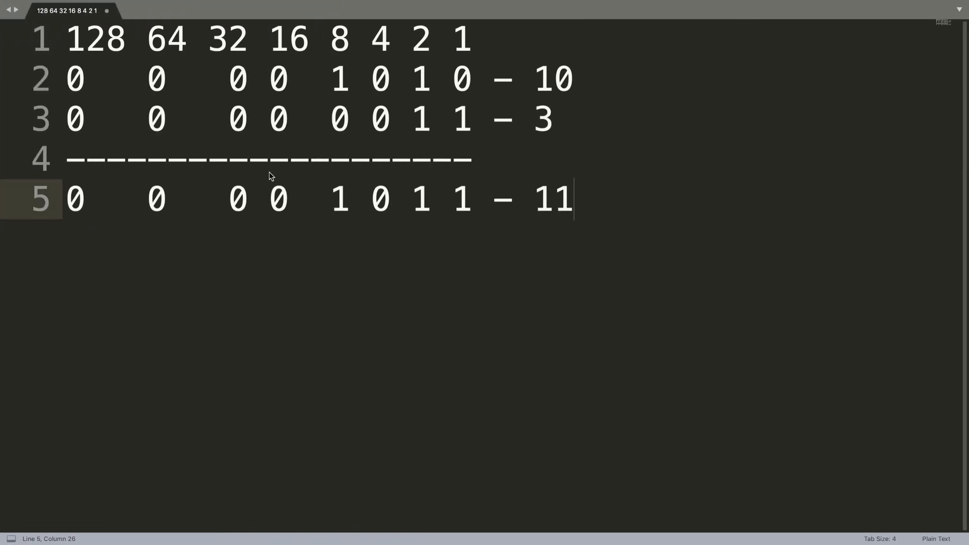
{"action": "mouse_move", "coordinate": [320, 100]}
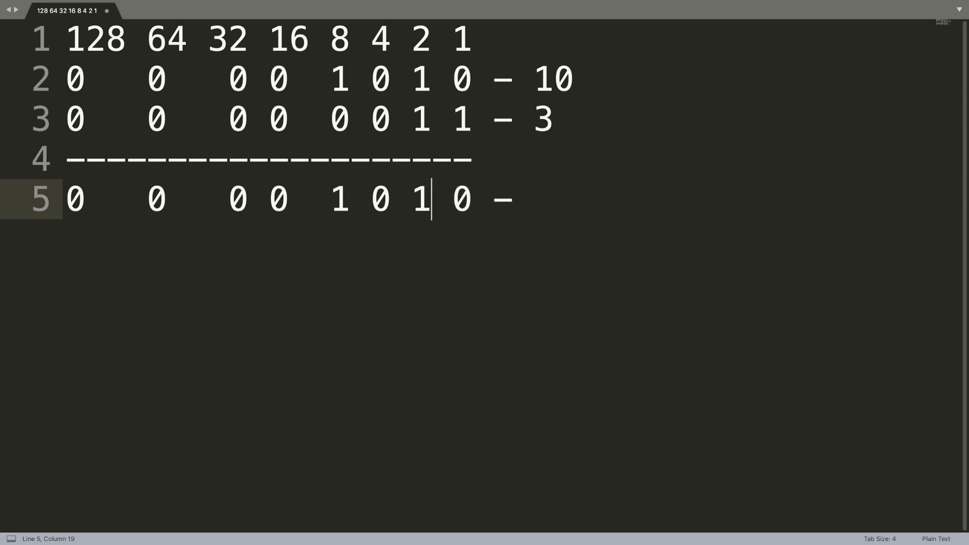
- Retype the result row bits as 00001001, the XOR of 10 and 3, in the Sublime note
{"action": "key", "text": "Backspace"}
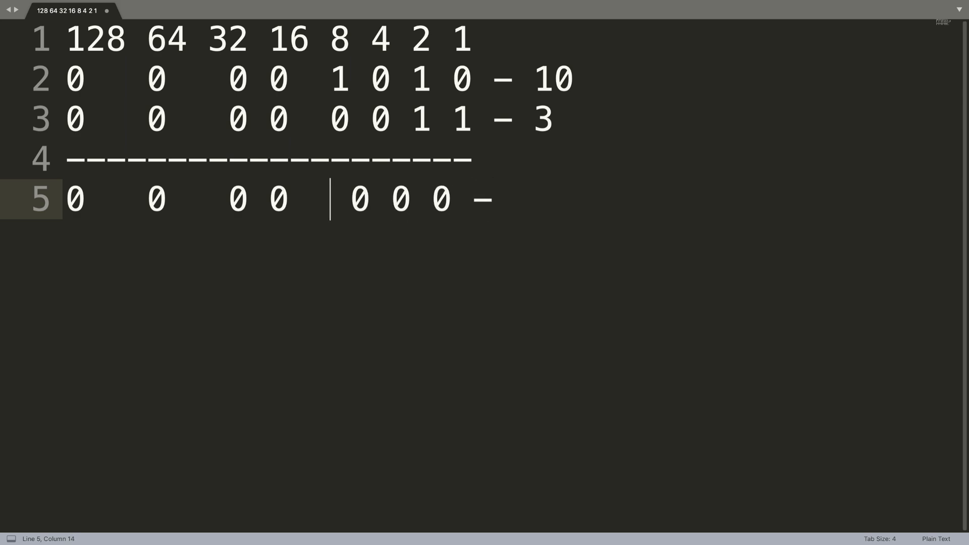
{"action": "double_click", "coordinate": [552, 79]}
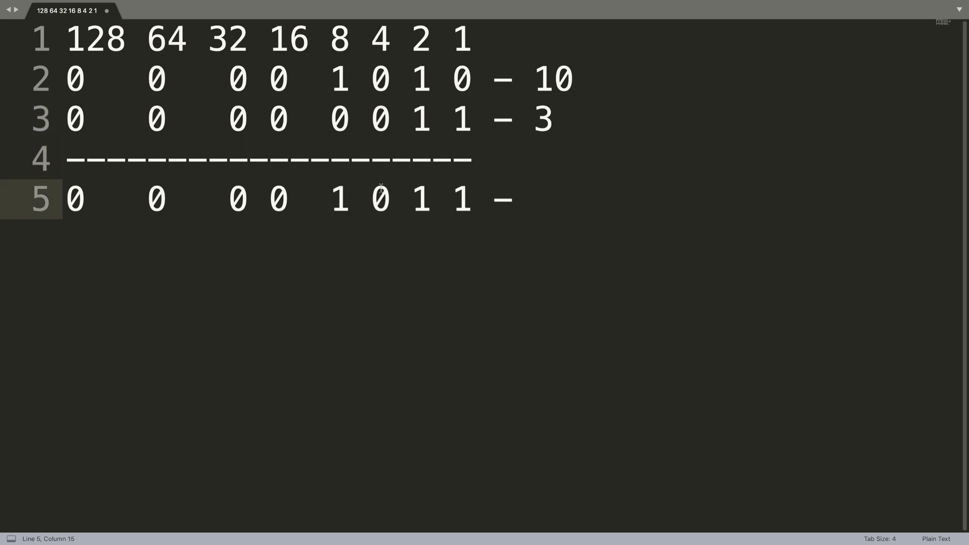
{"action": "type", "text": "11"}
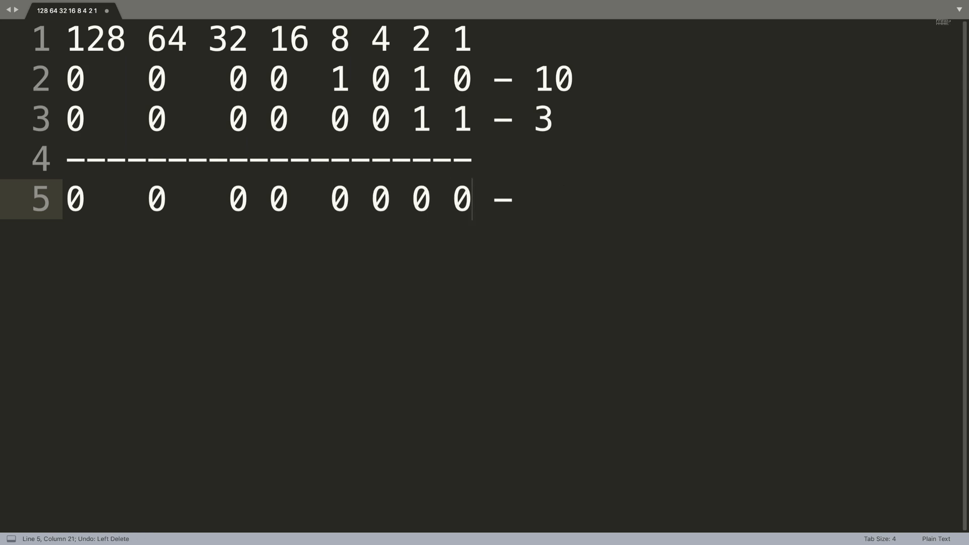
{"action": "mouse_move", "coordinate": [270, 222]}
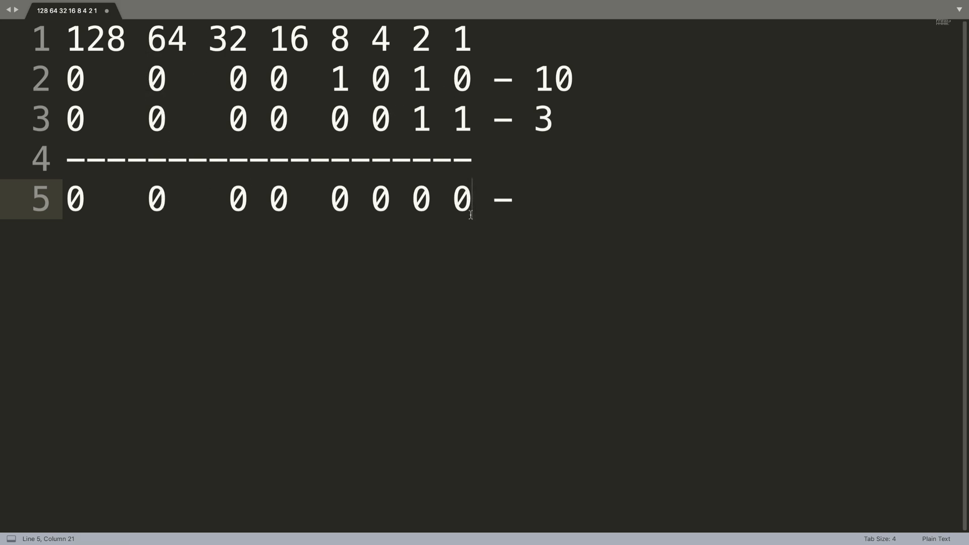
{"action": "type", "text": "1"}
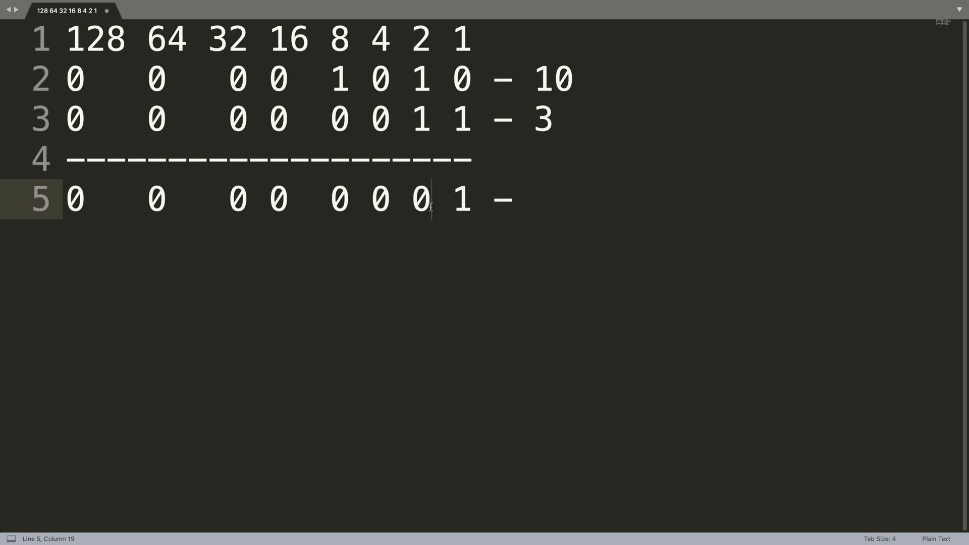
{"action": "key", "text": "Left"}
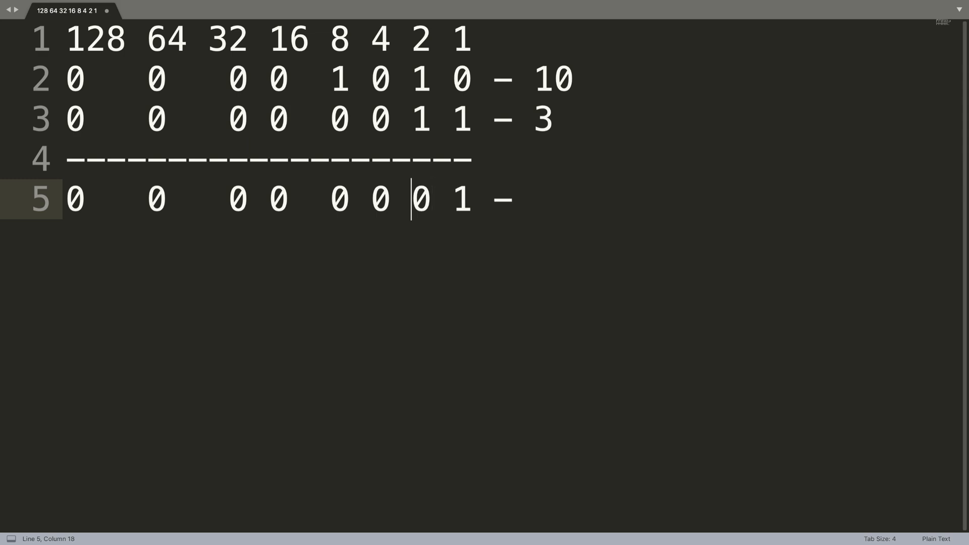
{"action": "type", "text": "1"}
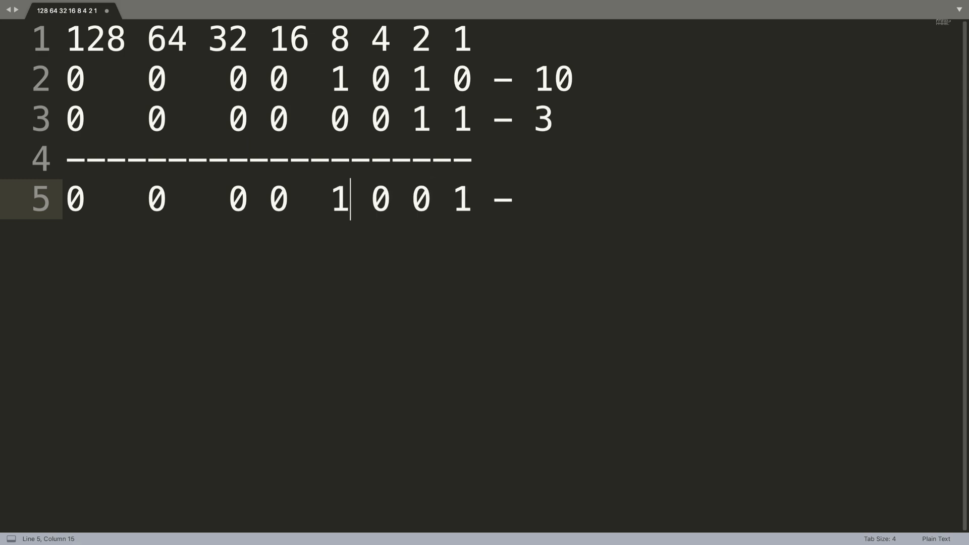
{"action": "mouse_move", "coordinate": [529, 191]}
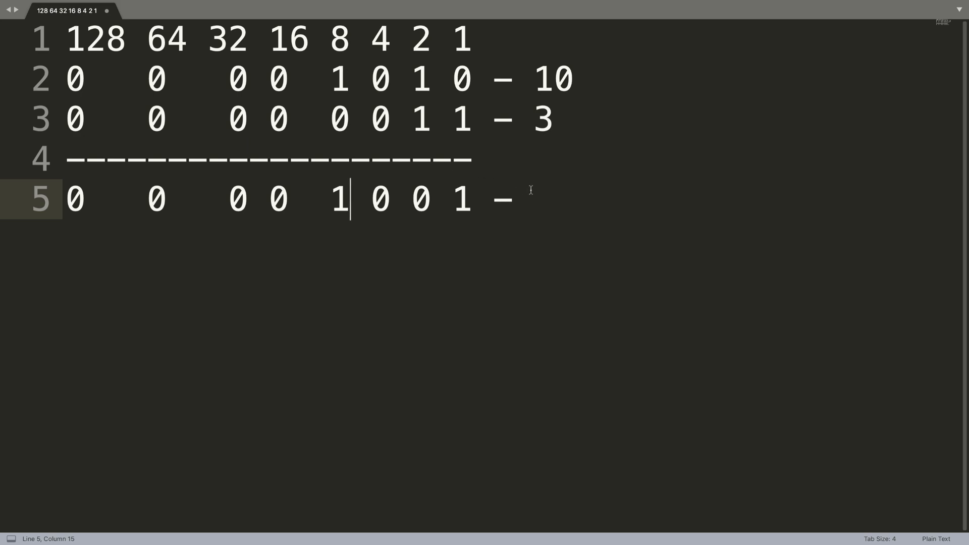
{"action": "type", "text": "9"}
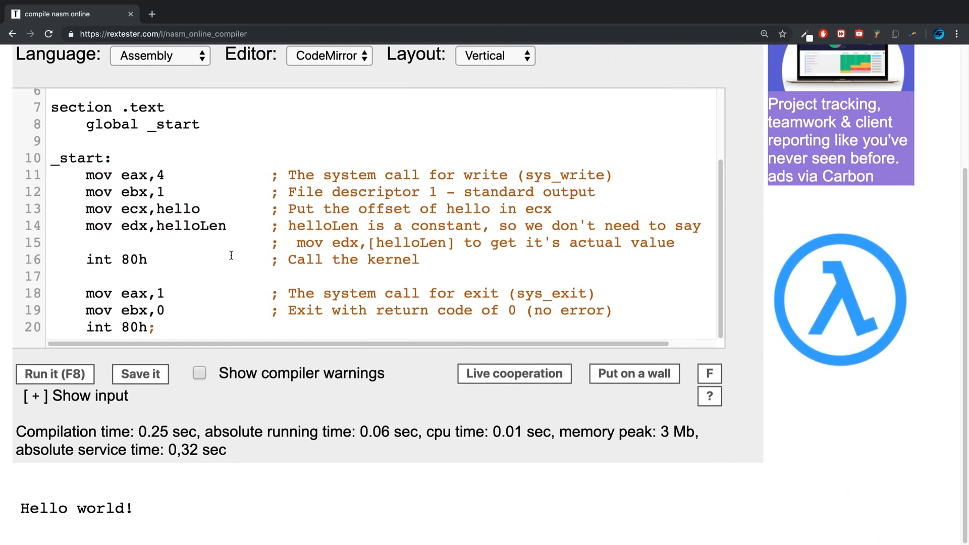
- Insert mov esp, 10 and mov ebp, 3 at the start of _start
{"action": "key", "text": "enter"}
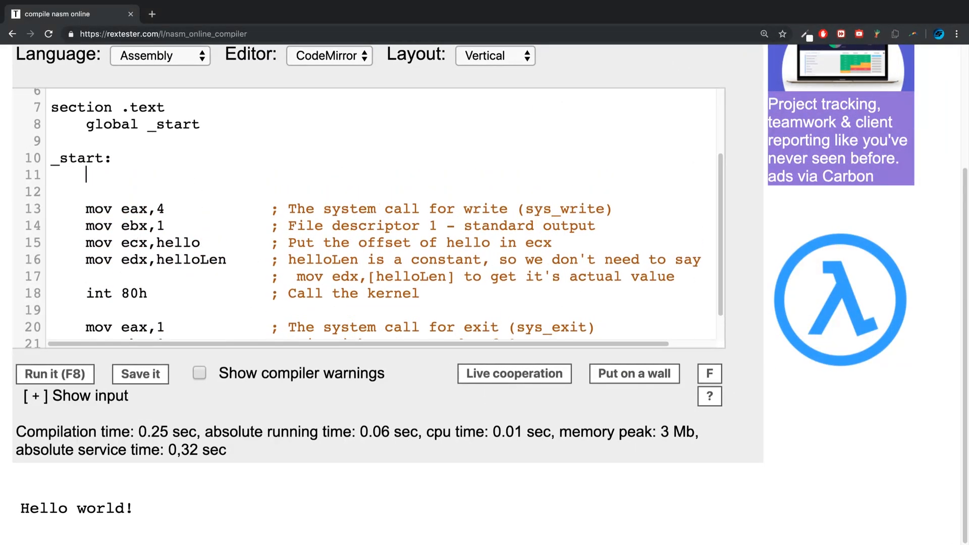
{"action": "type", "text": "mov"}
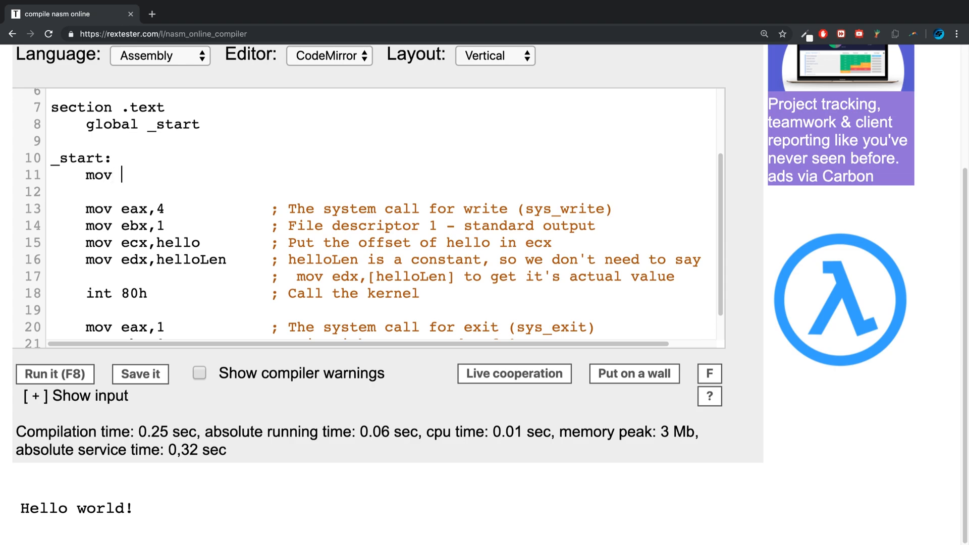
{"action": "type", "text": "esp,"}
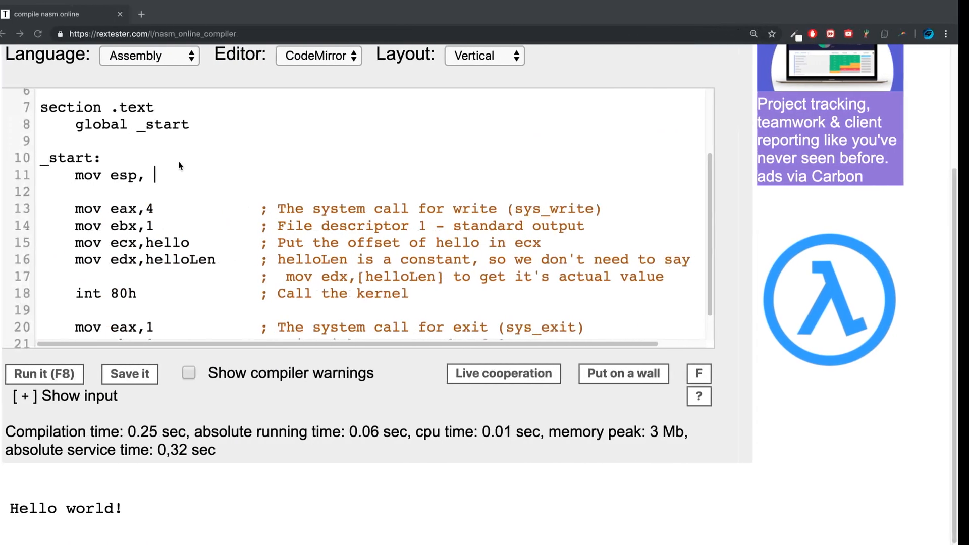
{"action": "type", "text": "10"}
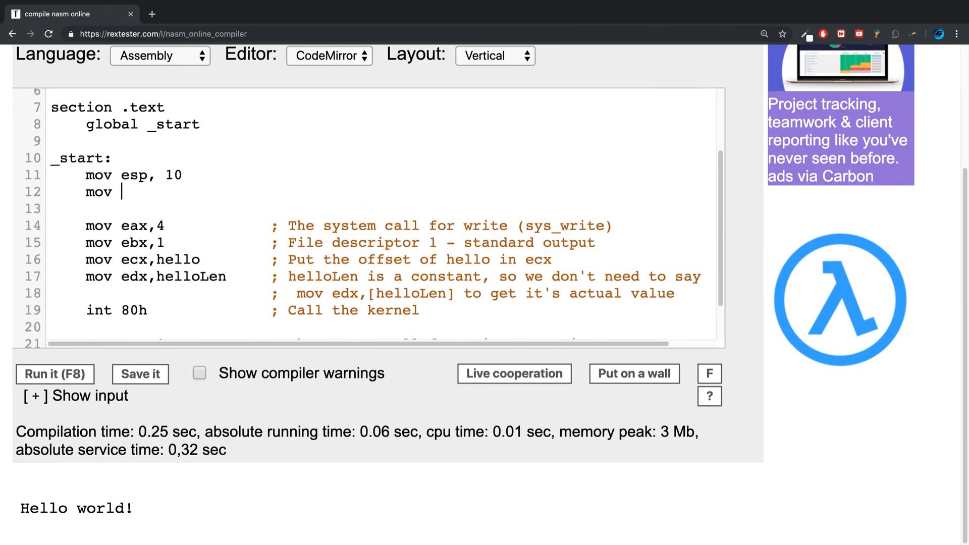
{"action": "type", "text": "ebp, 3"}
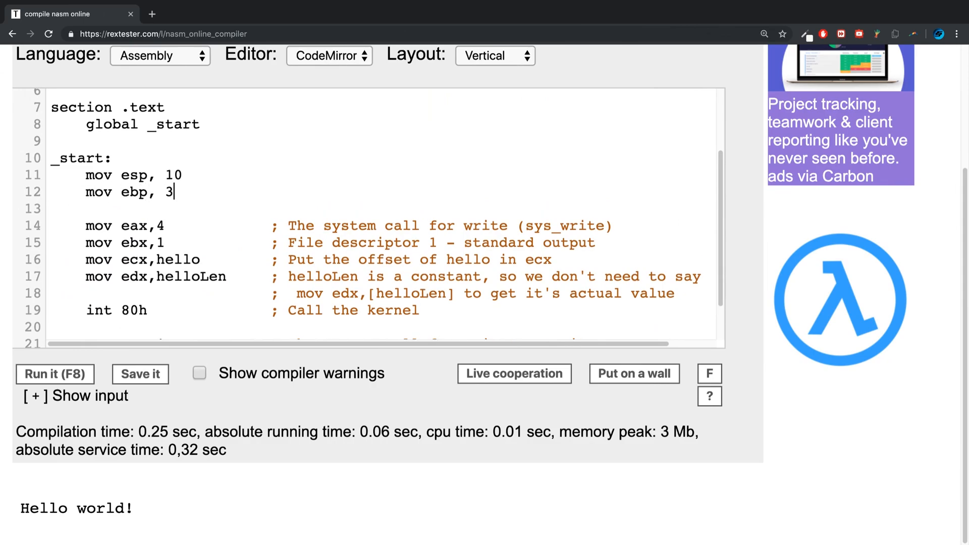
- Add xor esp, ebp on a new line after the mov instructions
{"action": "key", "text": "Return"}
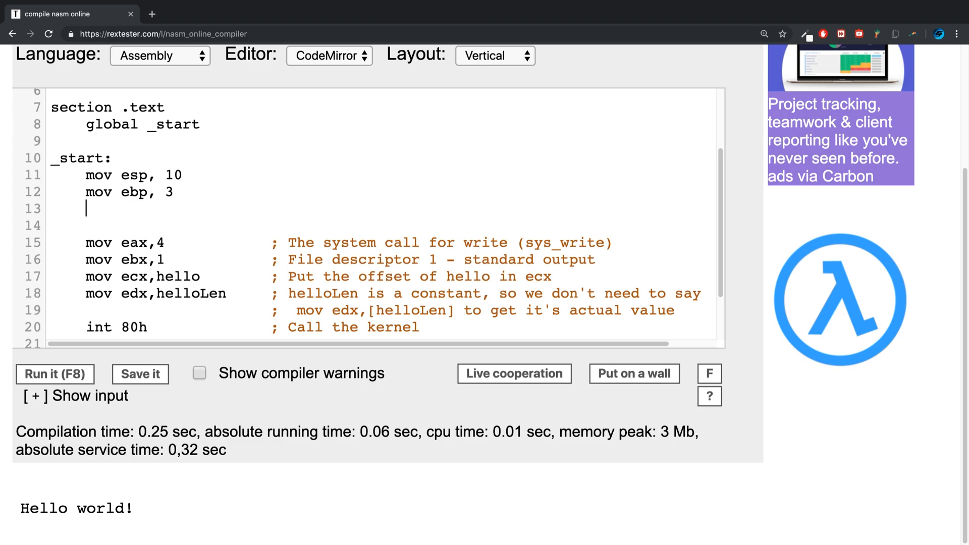
{"action": "type", "text": "xor"}
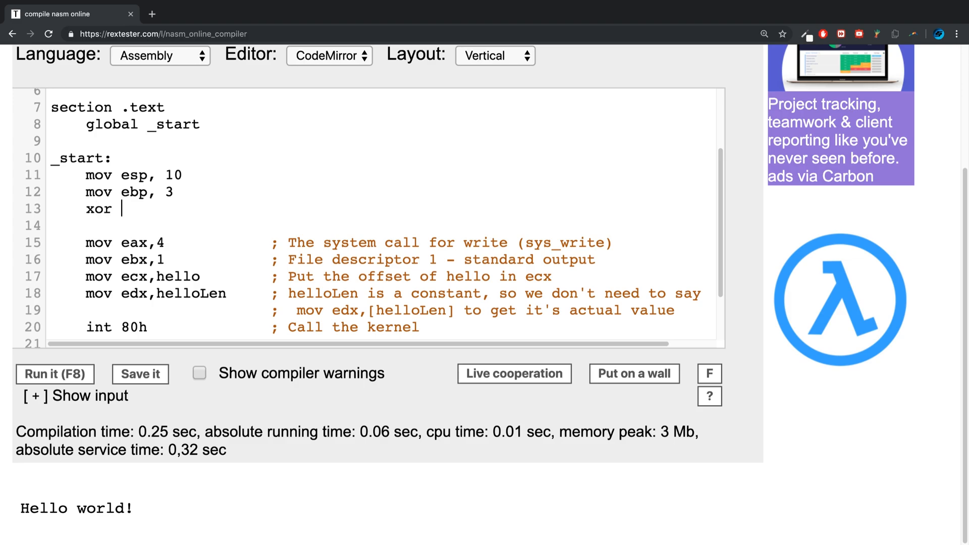
{"action": "type", "text": "esp, eb"}
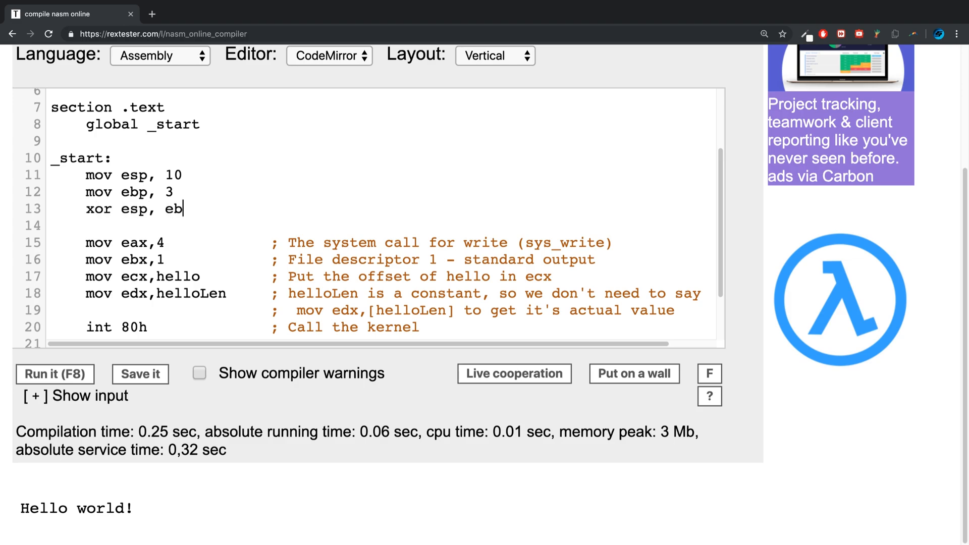
{"action": "type", "text": "p"}
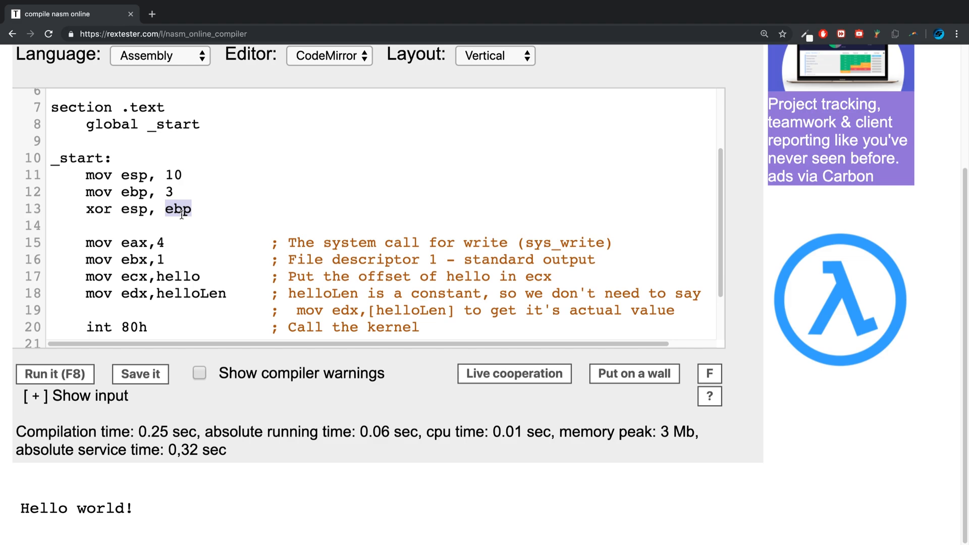
{"action": "mouse_move", "coordinate": [123, 215]}
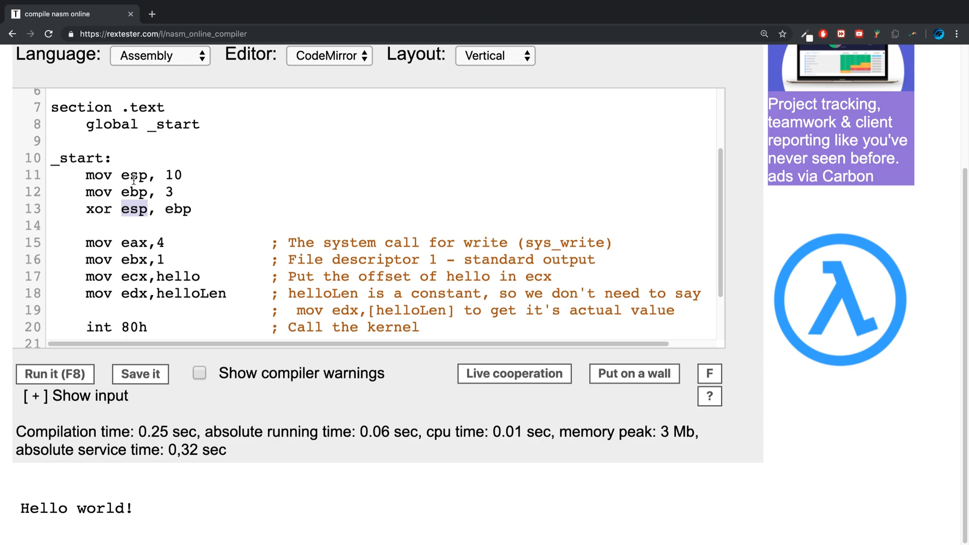
{"action": "mouse_move", "coordinate": [295, 270]}
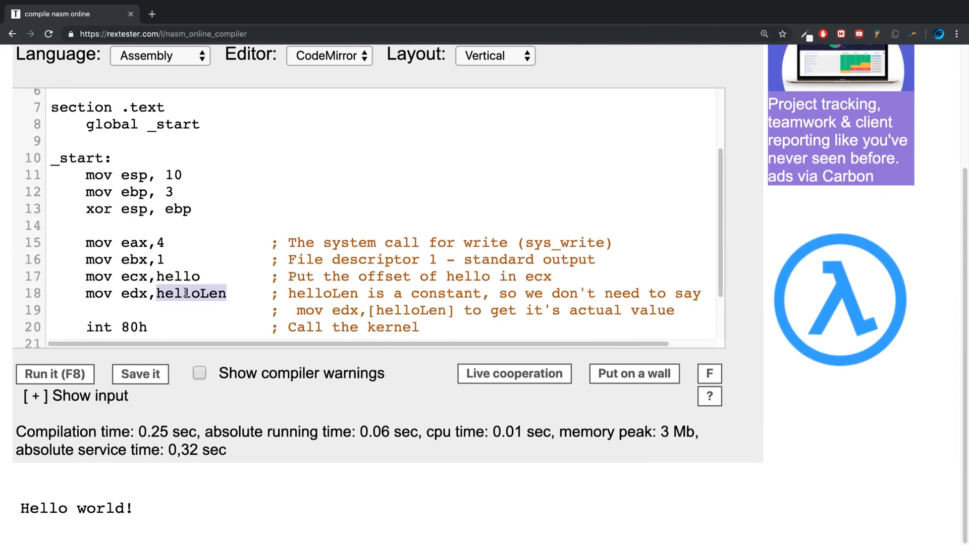
- Replace helloLen with esp on the mov edx line so write uses the XOR result as length
{"action": "type", "text": "esp"}
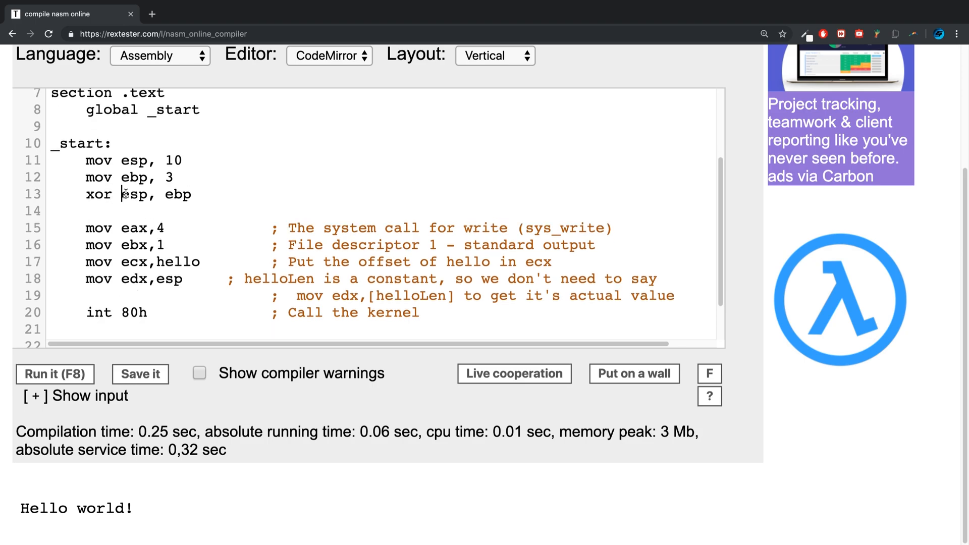
{"action": "double_click", "coordinate": [134, 194]}
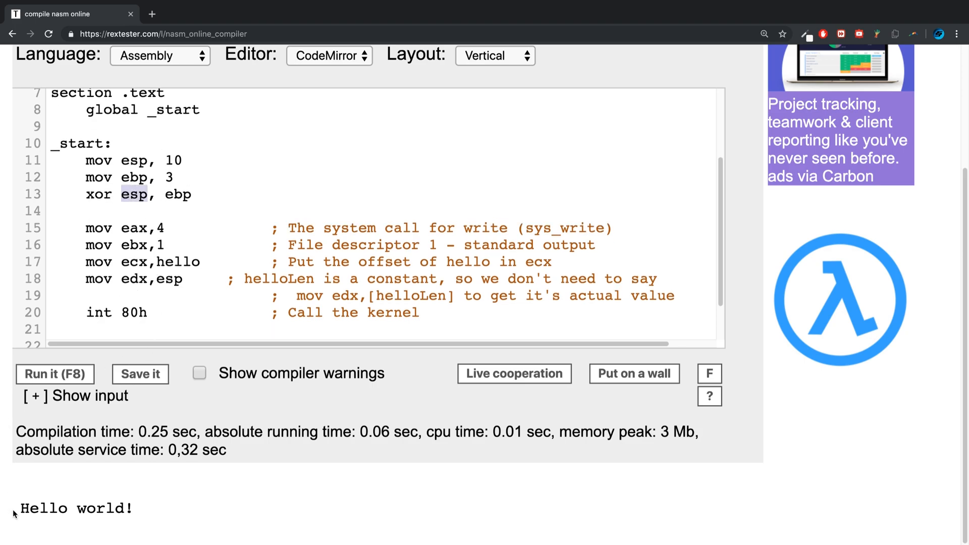